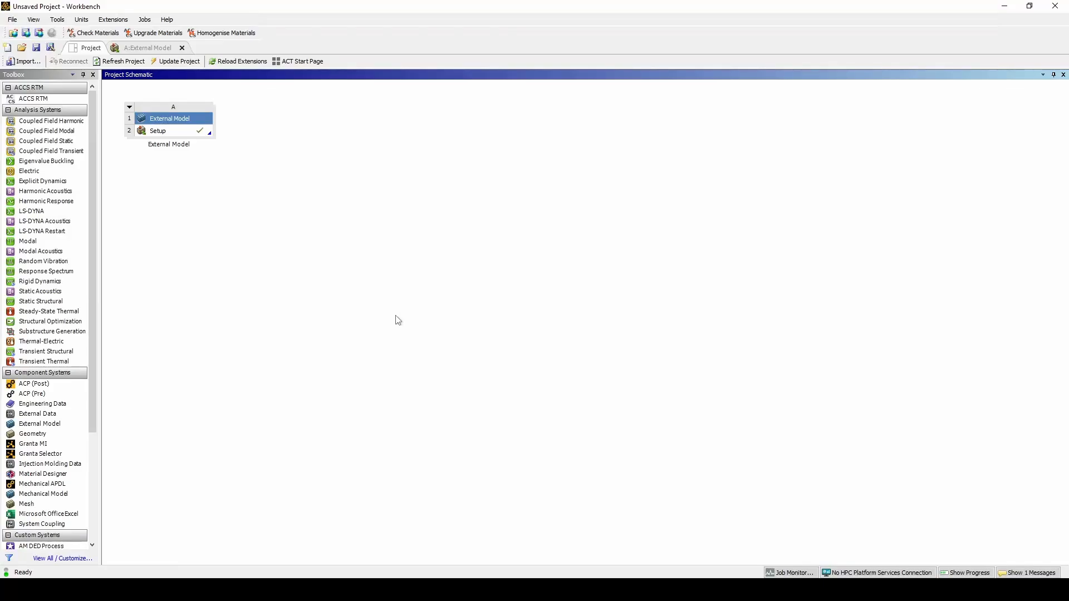
mouse_move(400, 324)
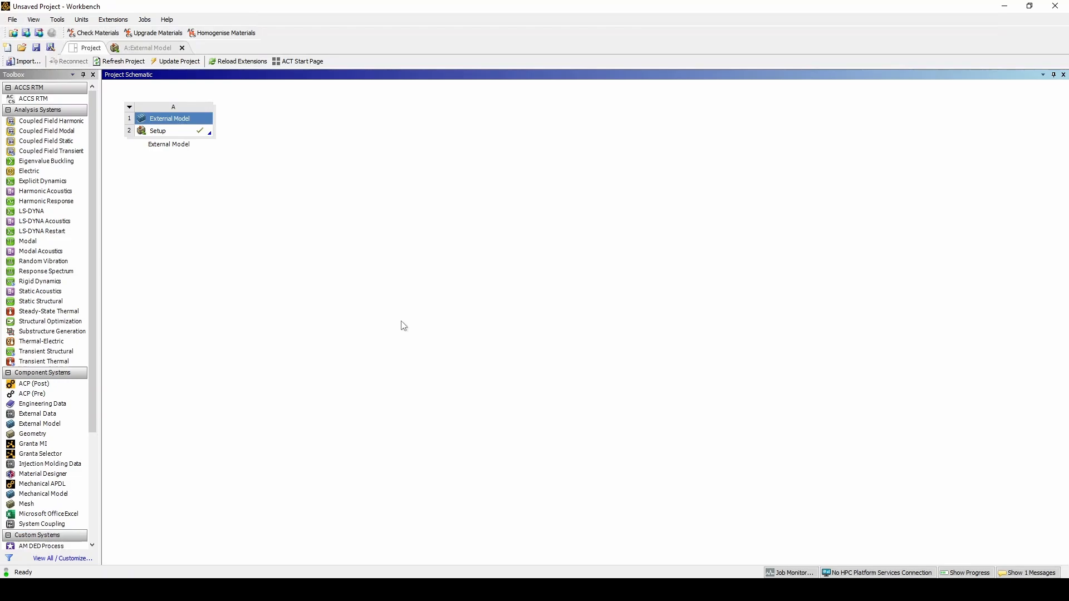
mouse_move(392, 295)
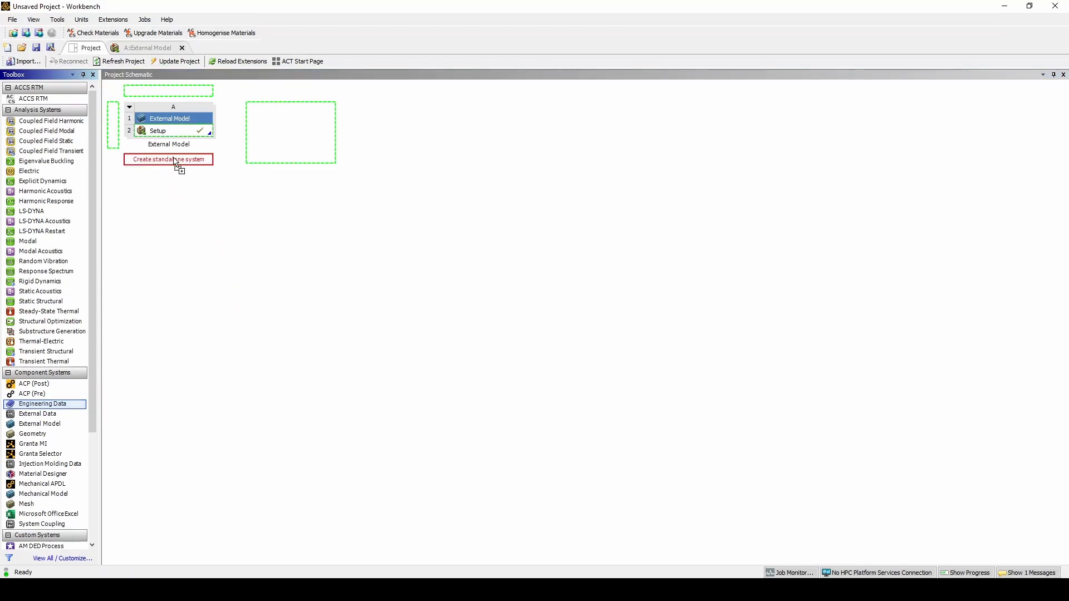
- Add a standalone Engineering Data system and open its material editor showing Structural Steel
click(42, 403)
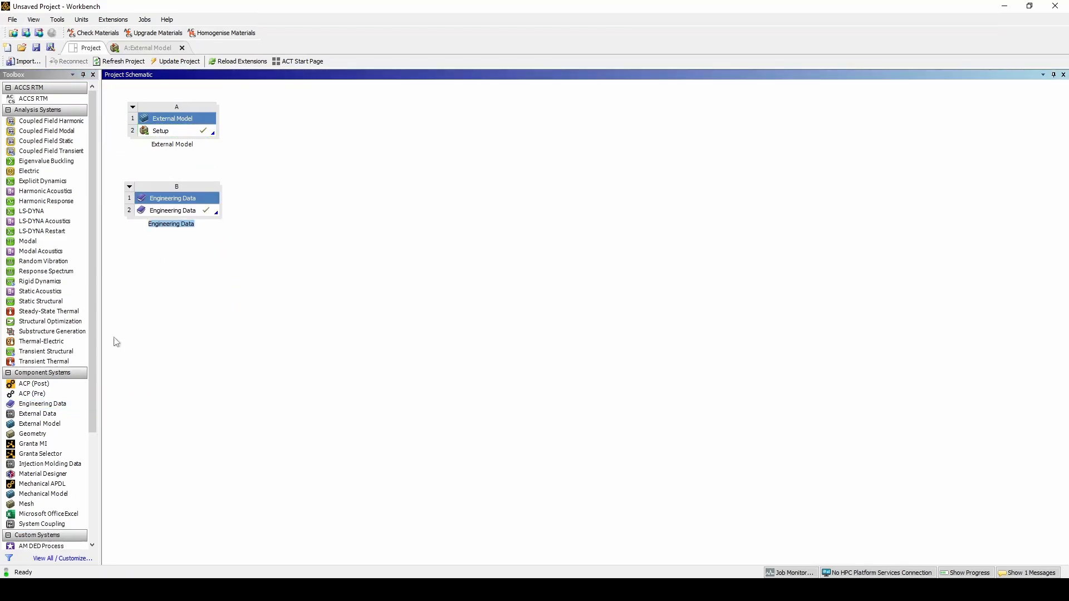
mouse_move(44, 376)
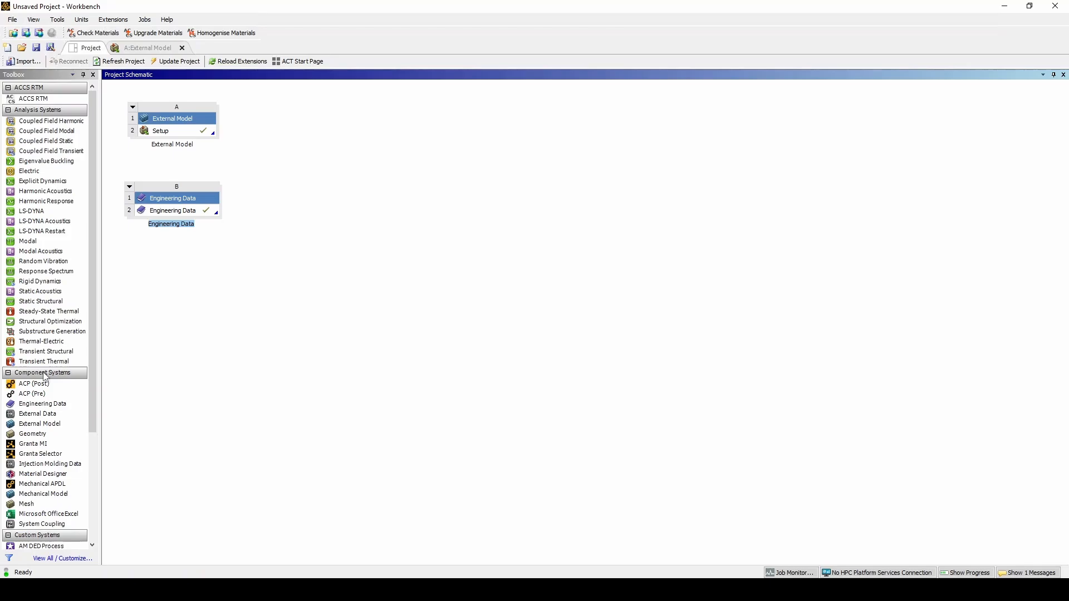
mouse_move(171, 210)
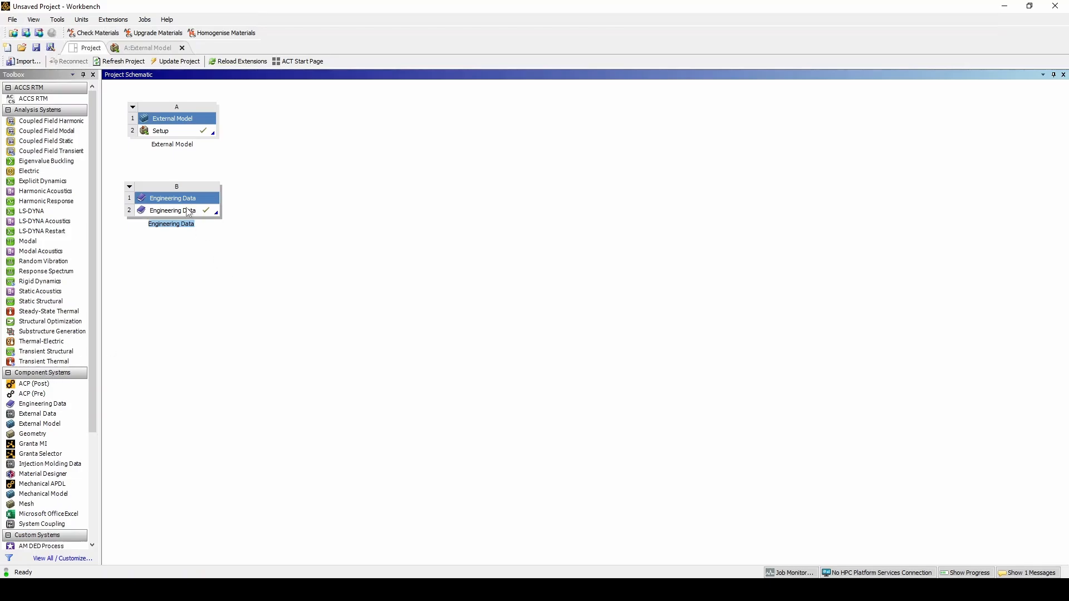
double_click(173, 198)
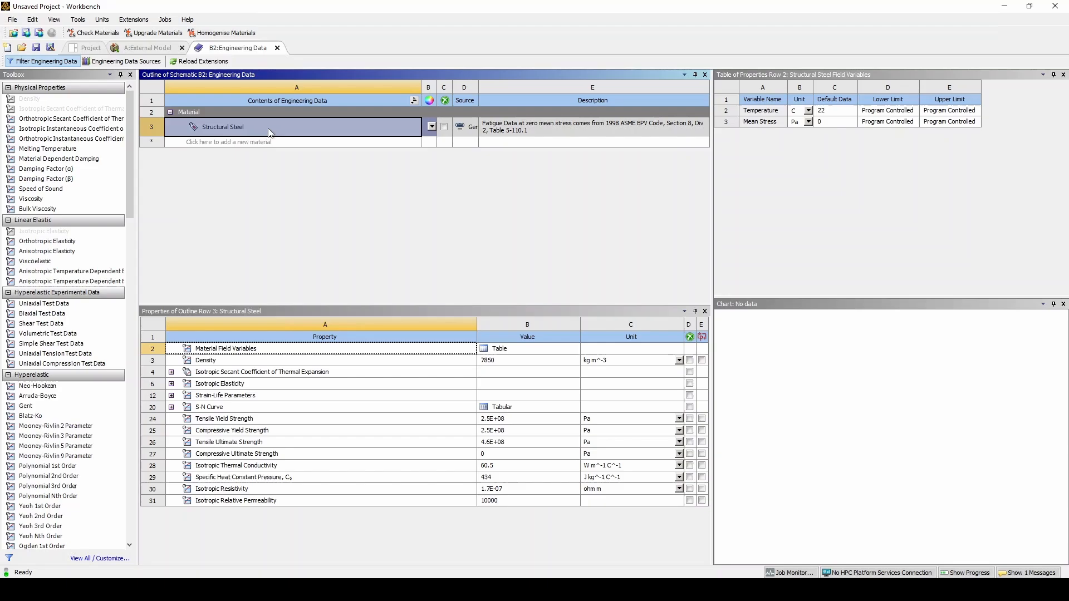
- Delete Structural Steel, leaving the engineering data with no materials
right_click(221, 127)
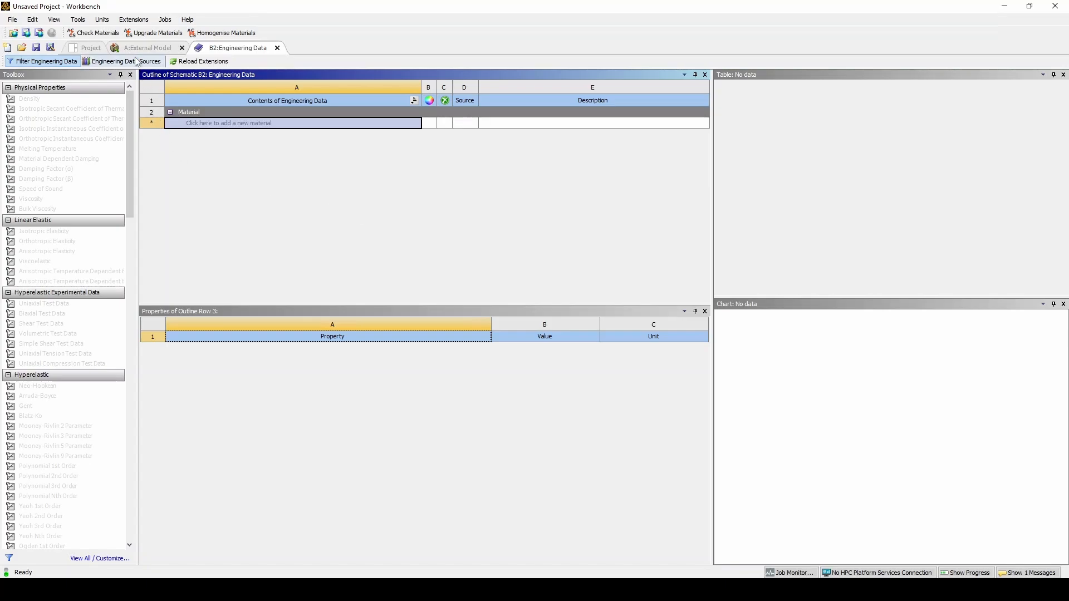
- Add RTM Fabric and RTM Resin with constant viscosity from the Cure Simulation library
click(148, 62)
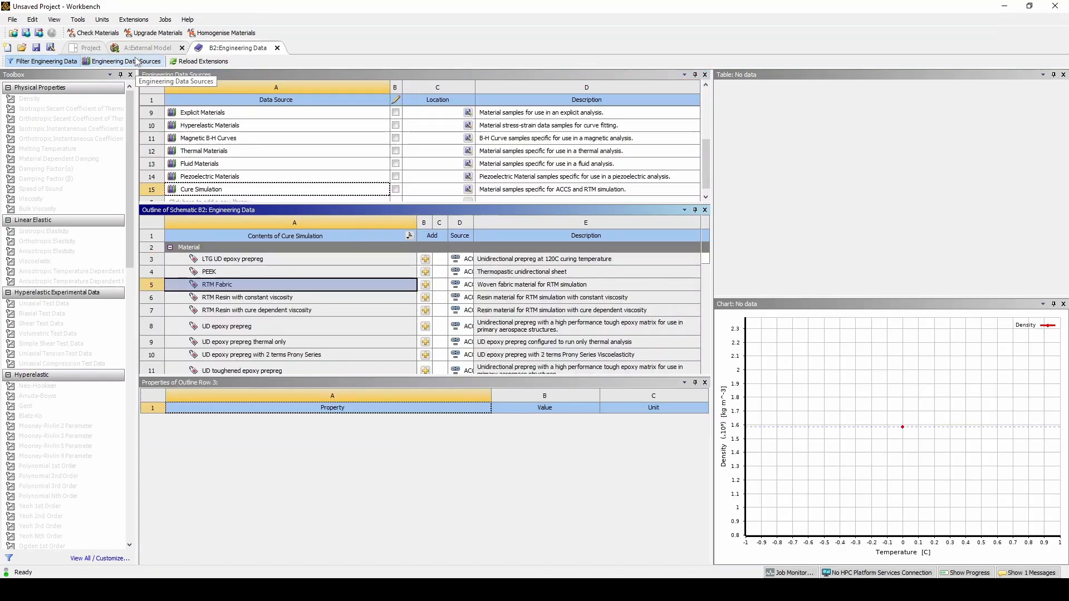
click(217, 284)
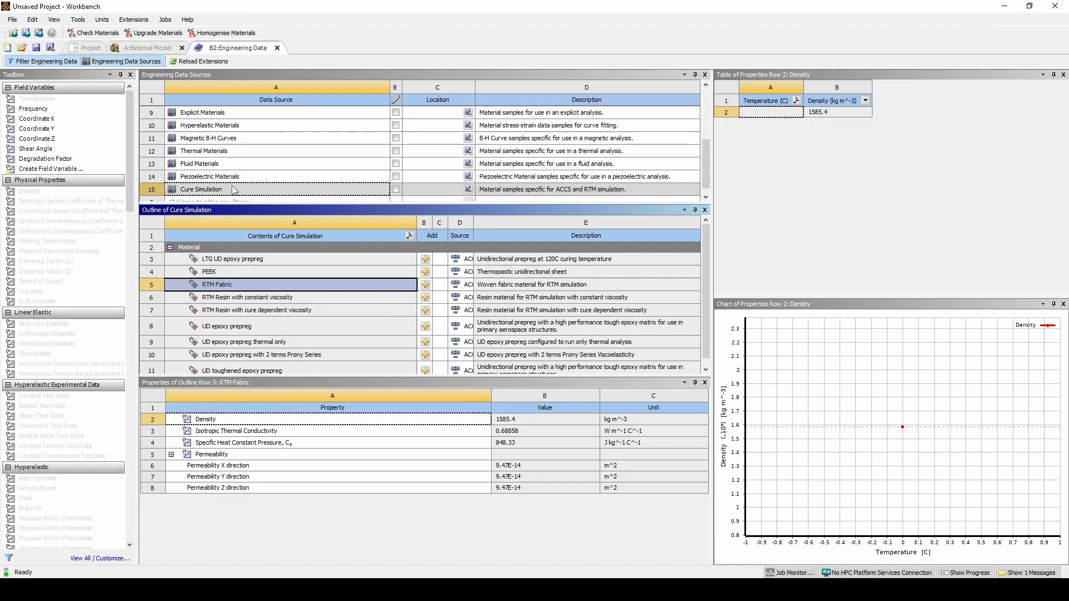
click(201, 189)
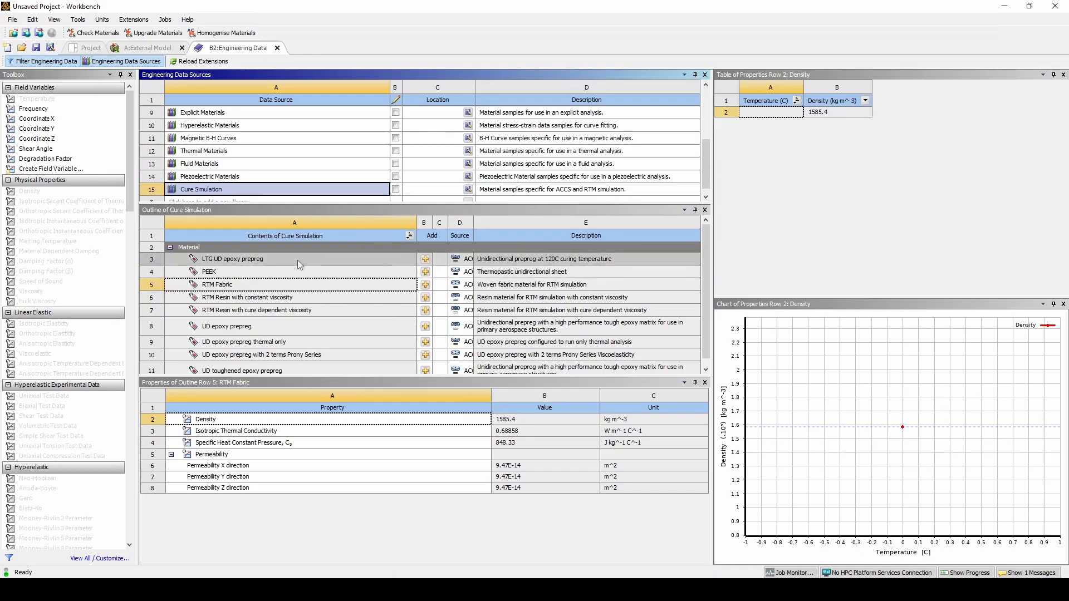
mouse_move(299, 292)
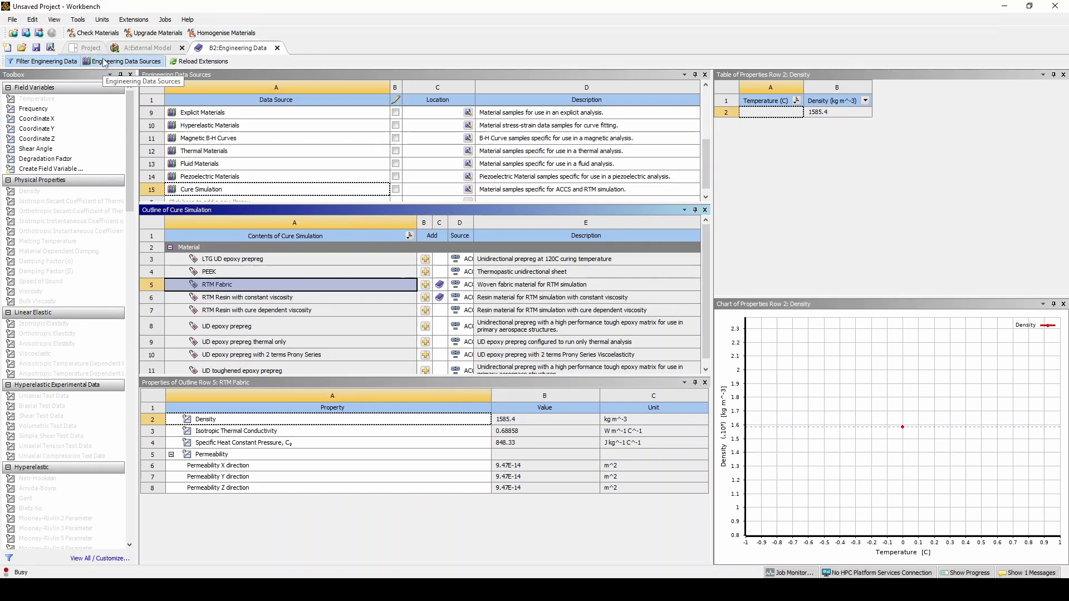
- Return to the project materials and review RTM Resin's density 1000 and viscosity 0.087
click(124, 61)
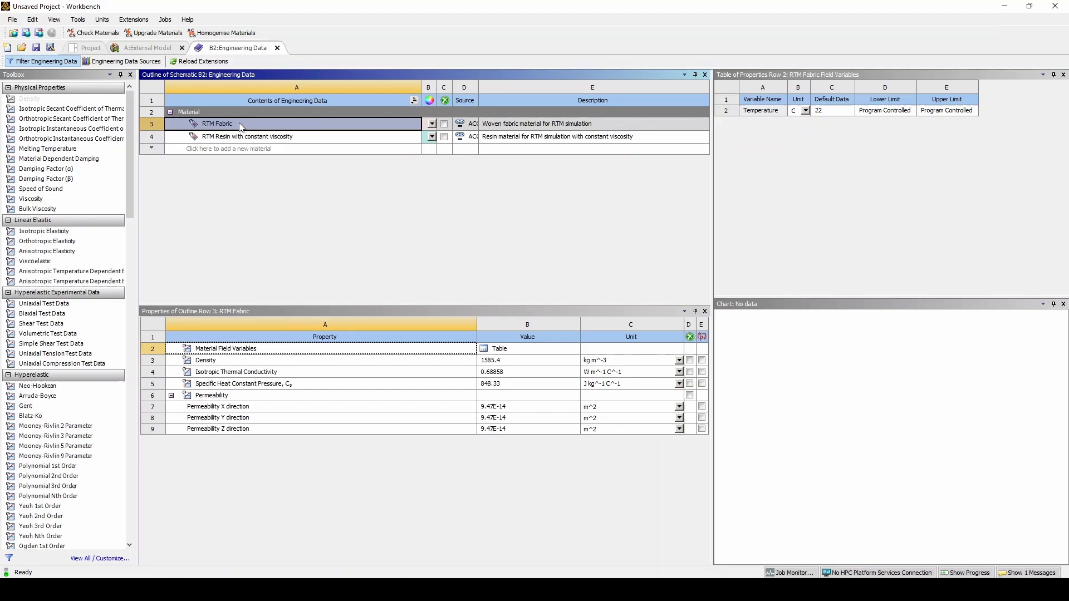
mouse_move(232, 141)
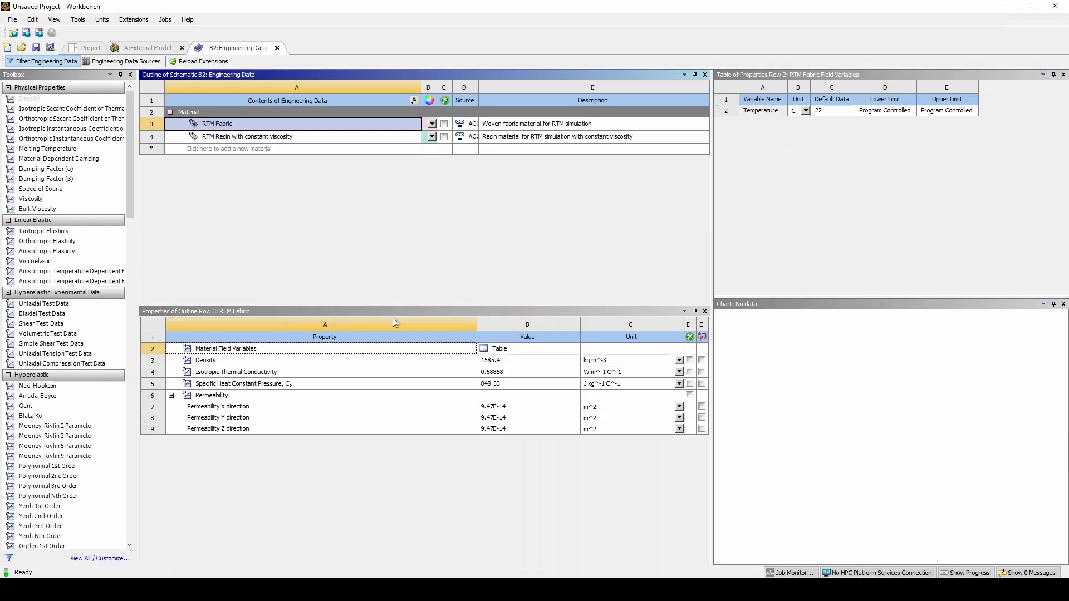
click(273, 136)
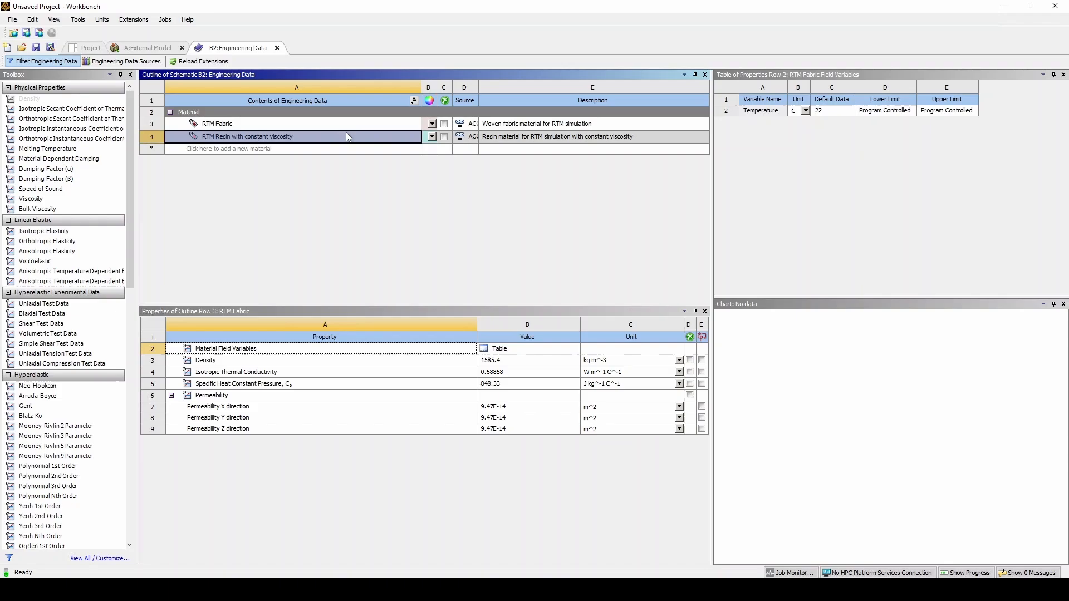
click(247, 135)
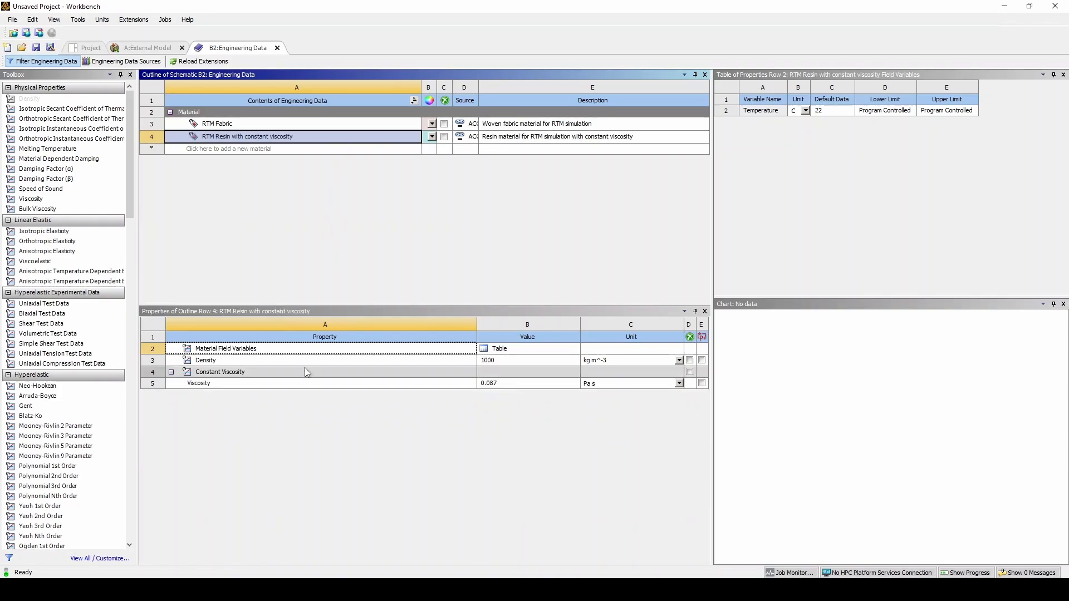
mouse_move(299, 381)
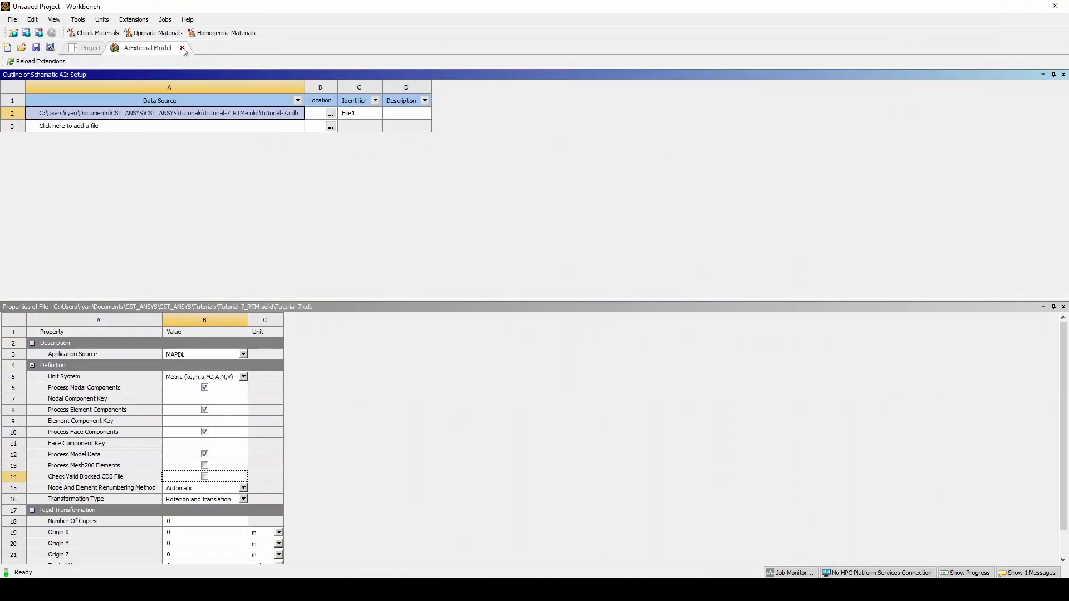
- Close the External Model setup and link it with Engineering Data into a new ACCS RTM system
click(182, 48)
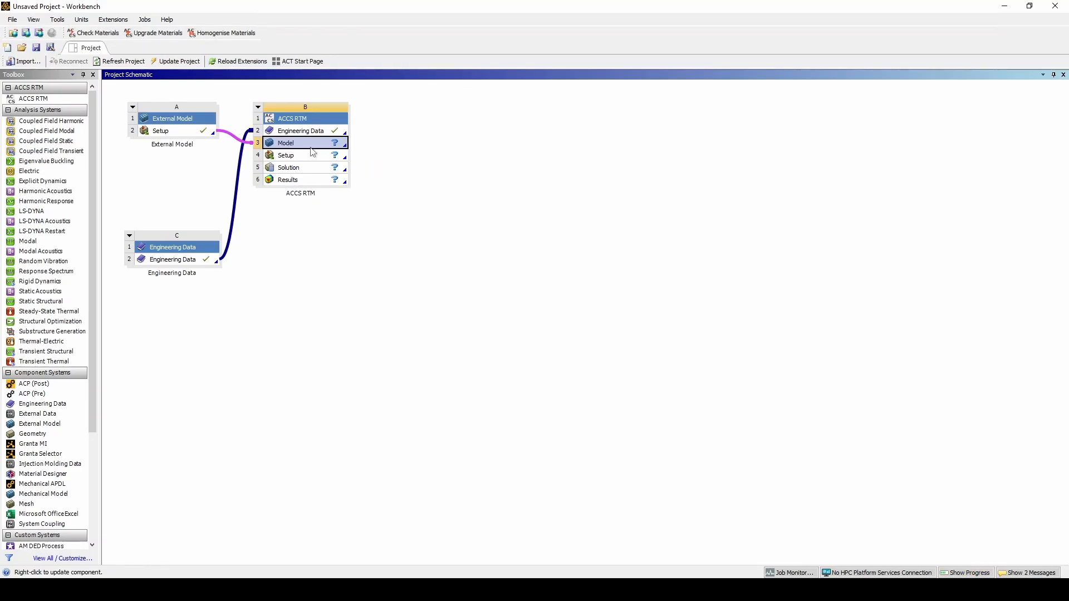
- Launch the ACCS RTM Model cell in Ansys Mechanical
double_click(300, 143)
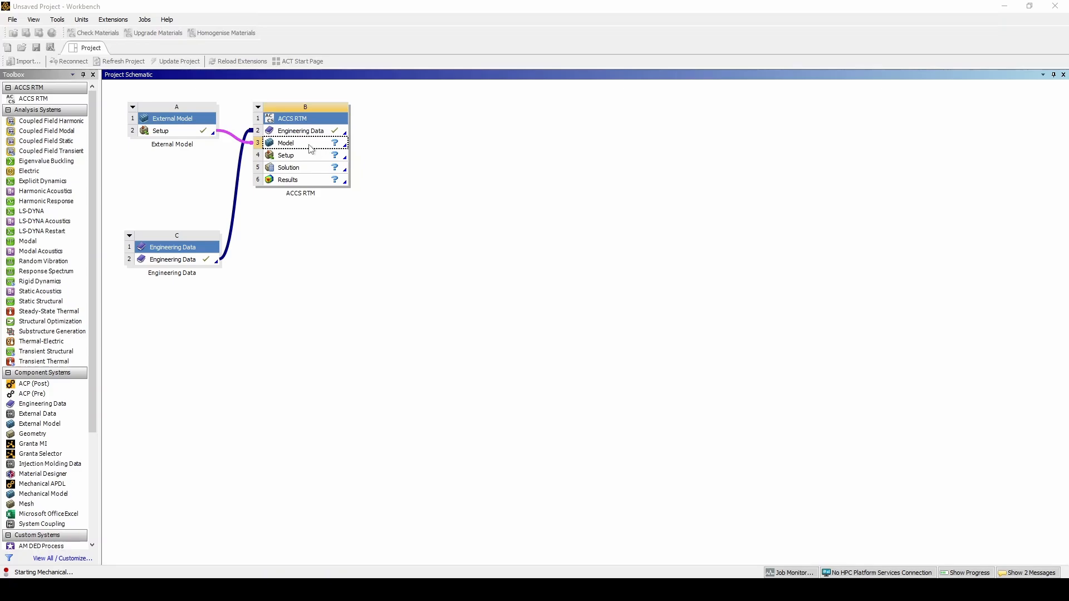
mouse_move(328, 146)
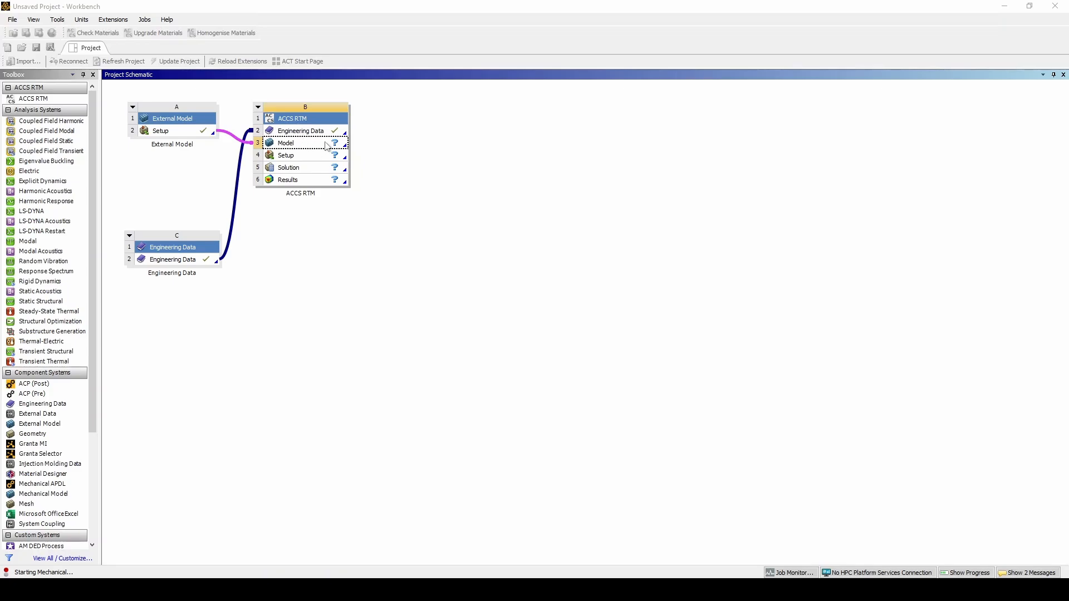
double_click(285, 143)
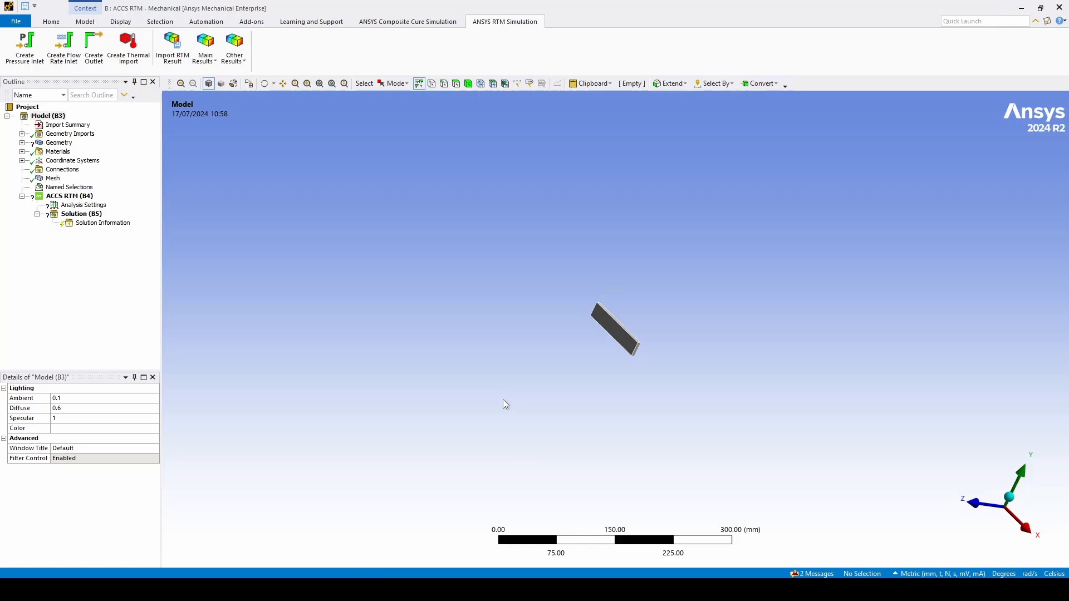
- Assign RTM Fabric to the solid body and RTM Resin as the analysis resin material
click(23, 142)
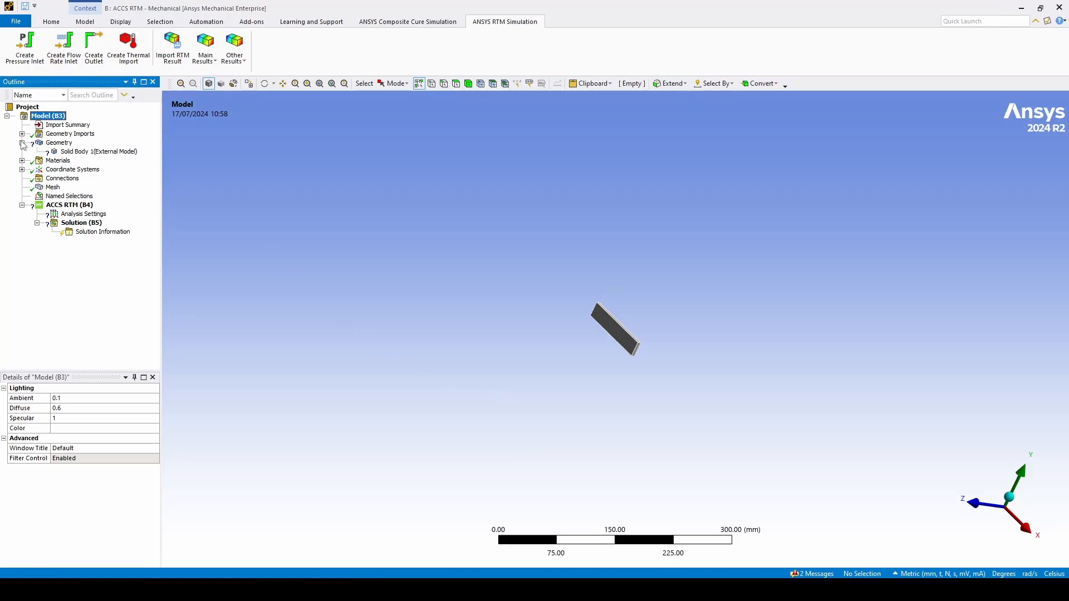
click(99, 150)
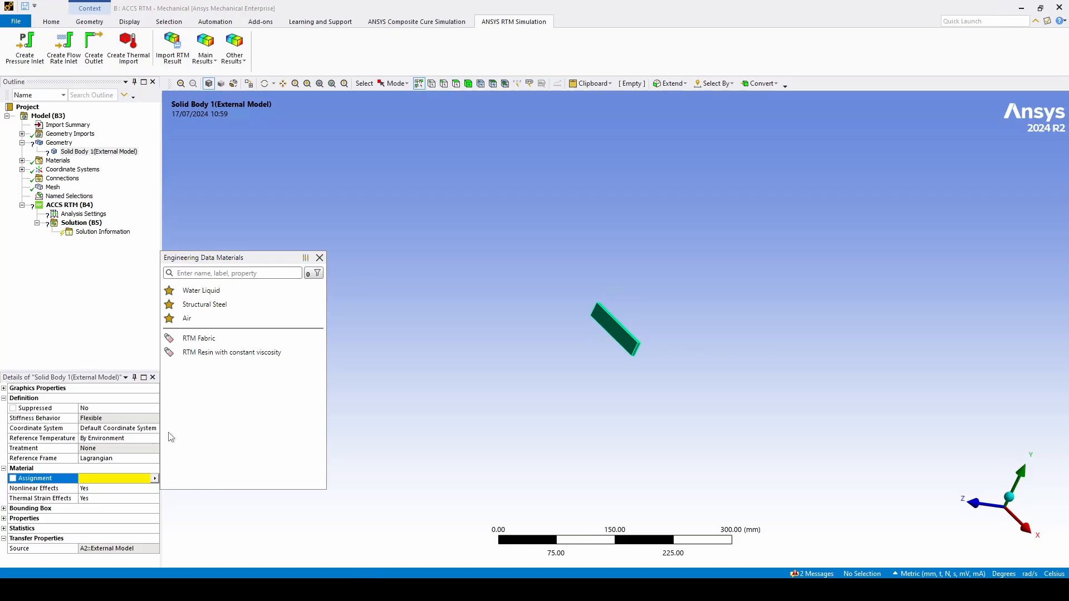
mouse_move(198, 338)
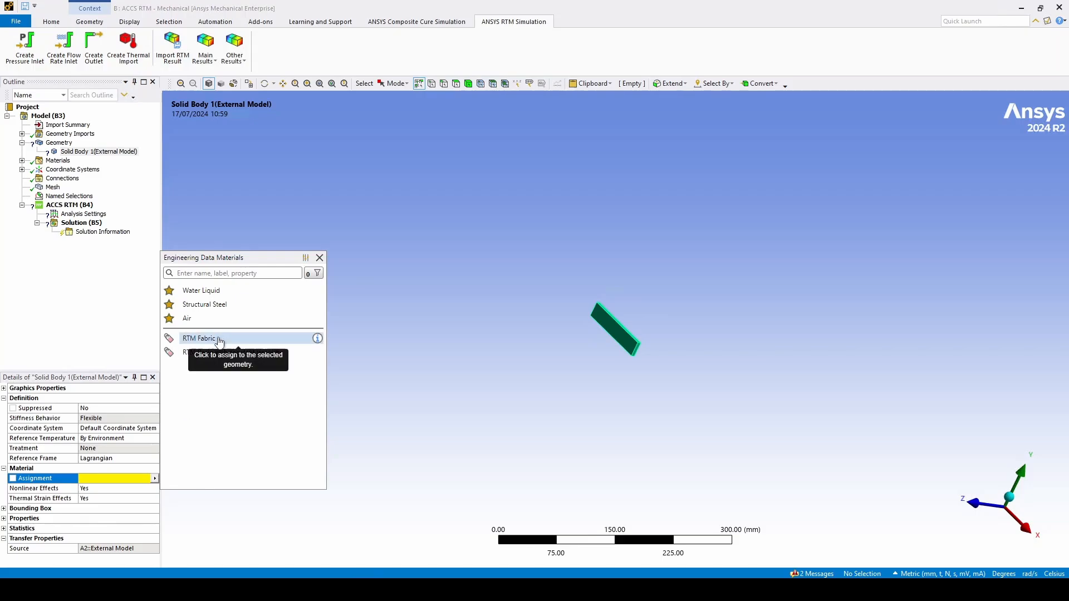
click(199, 338)
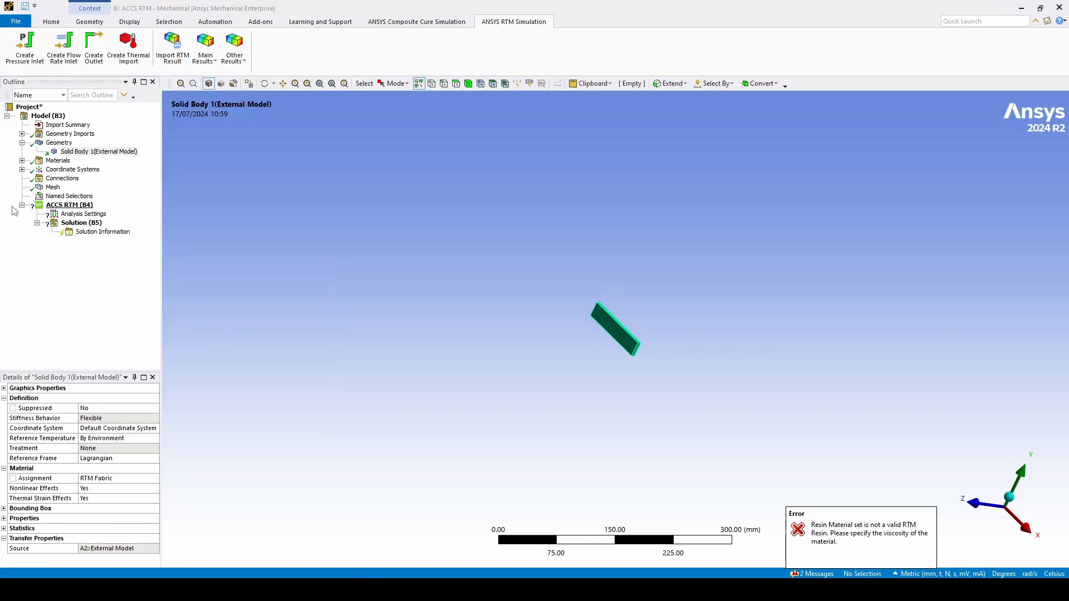
click(84, 214)
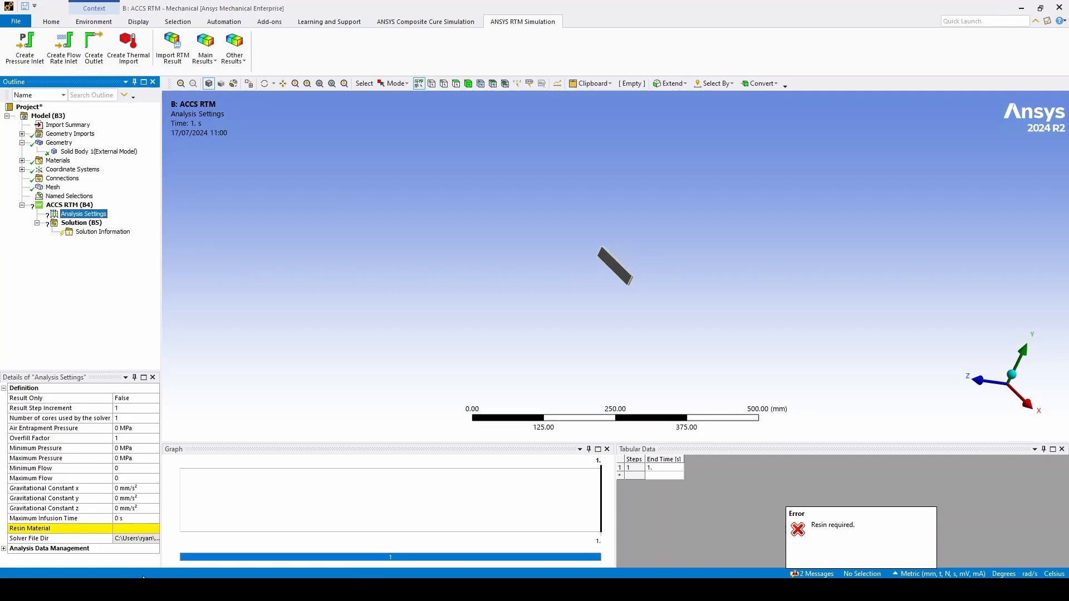
click(153, 528)
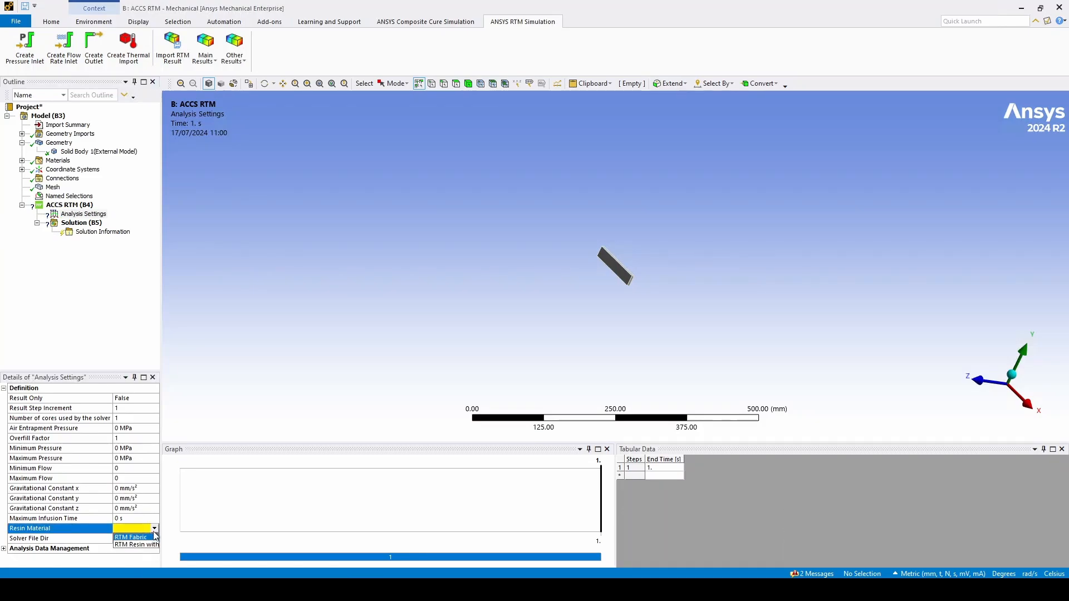
click(132, 544)
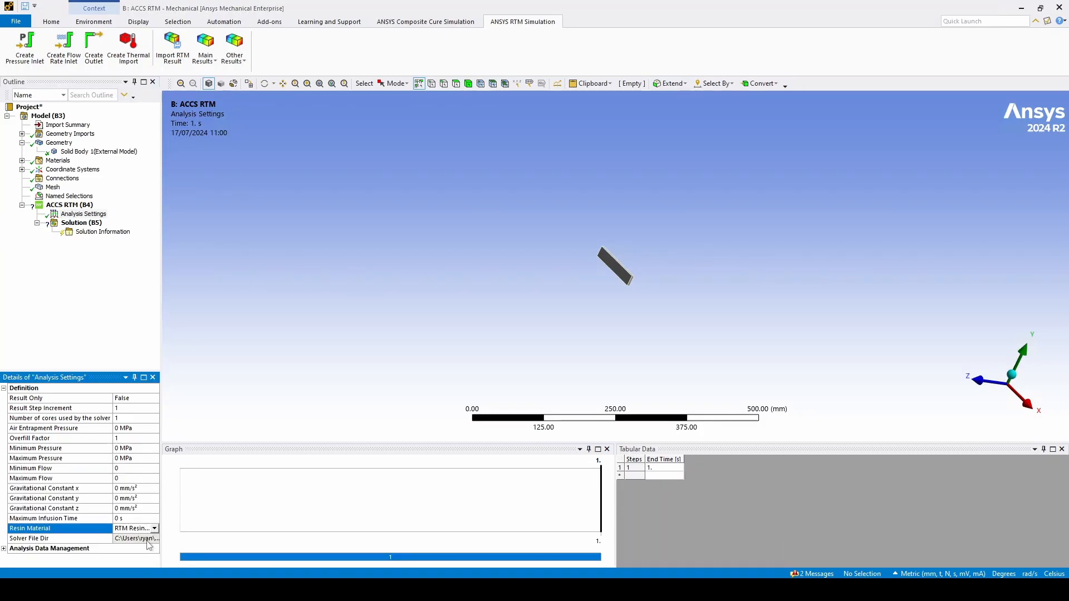
mouse_move(146, 223)
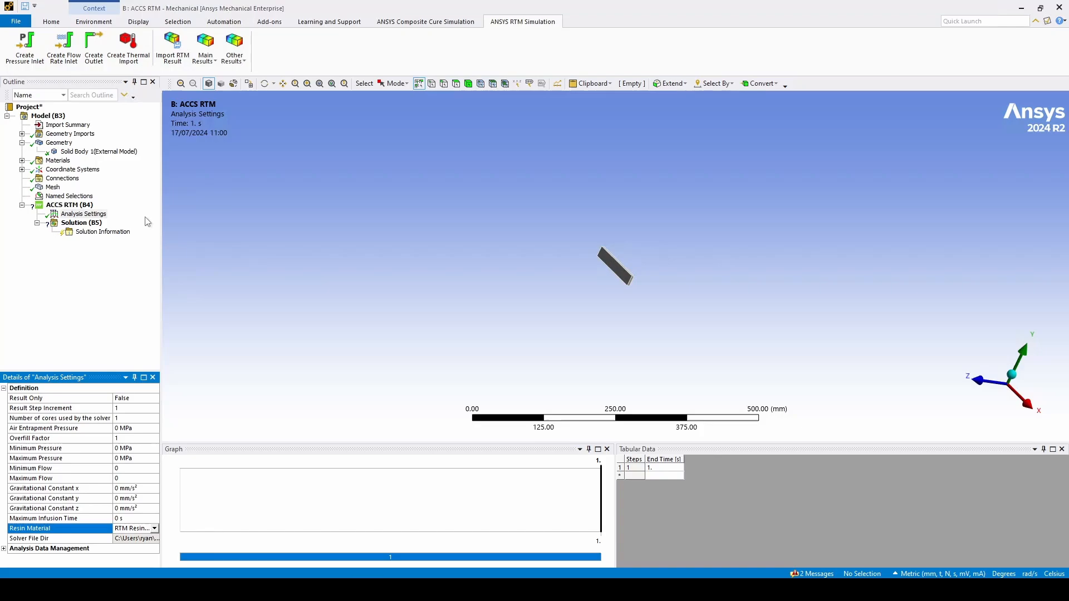
mouse_move(24, 48)
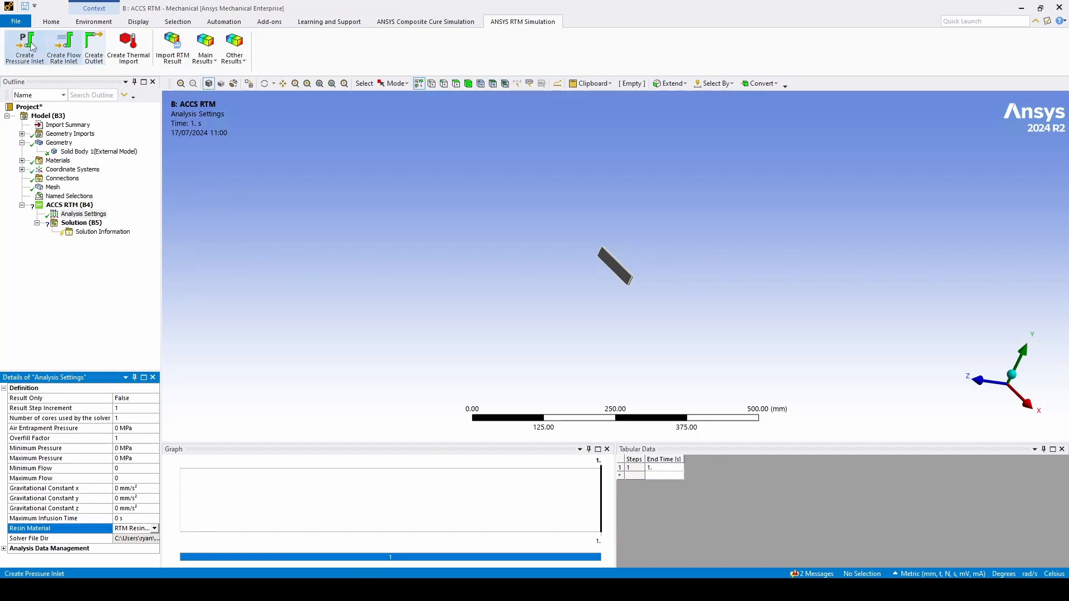
mouse_move(94, 48)
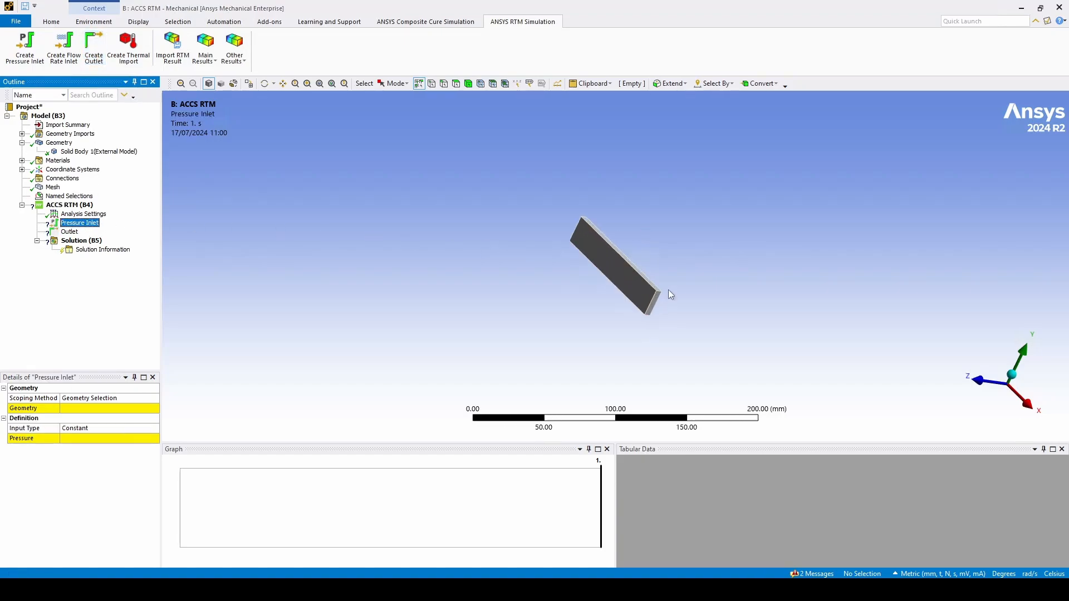
- Scope a pressure inlet to the part's end face at 1000 MPa, then select the Outlet
click(456, 84)
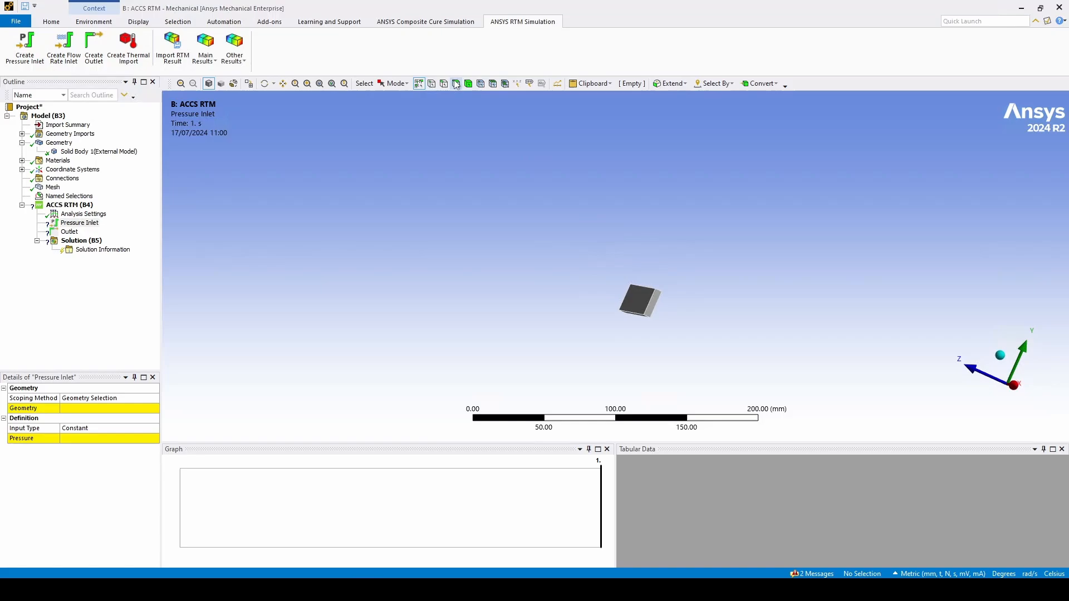
click(649, 303)
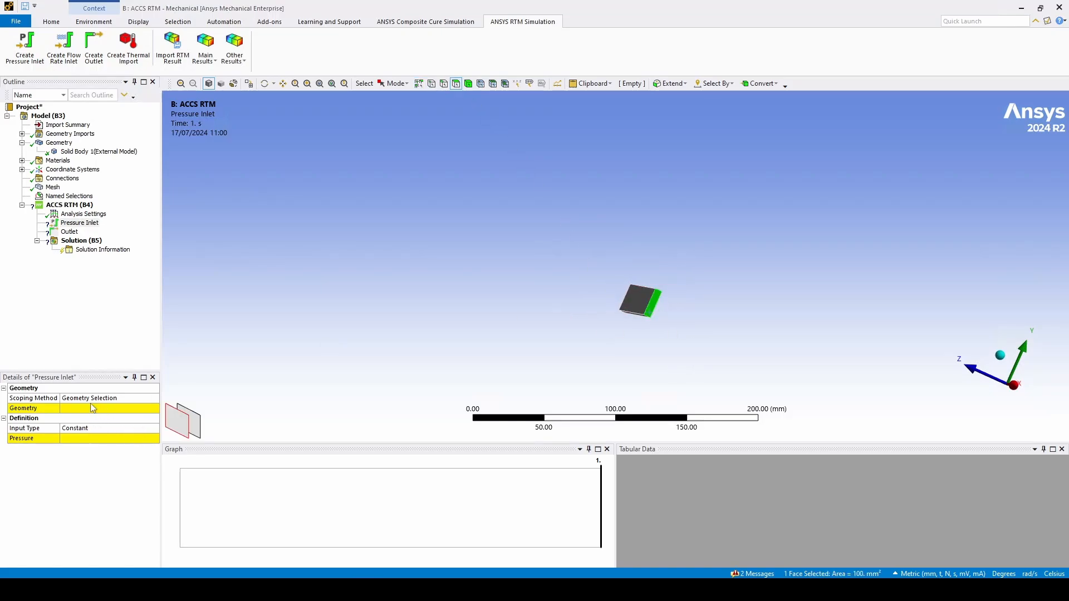
click(90, 407)
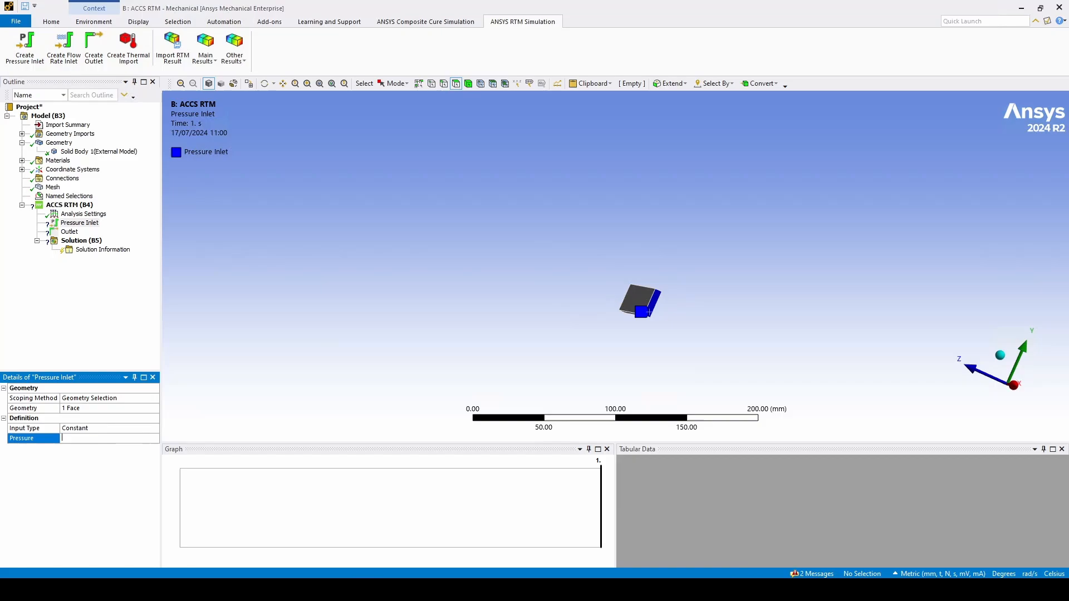
text(1000 MPa)
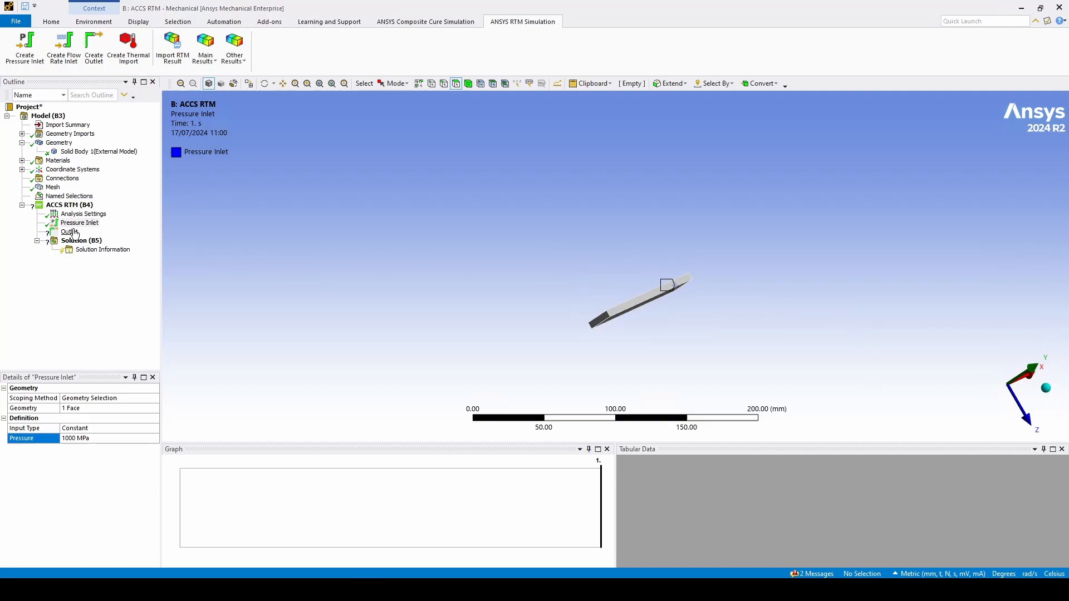
click(69, 232)
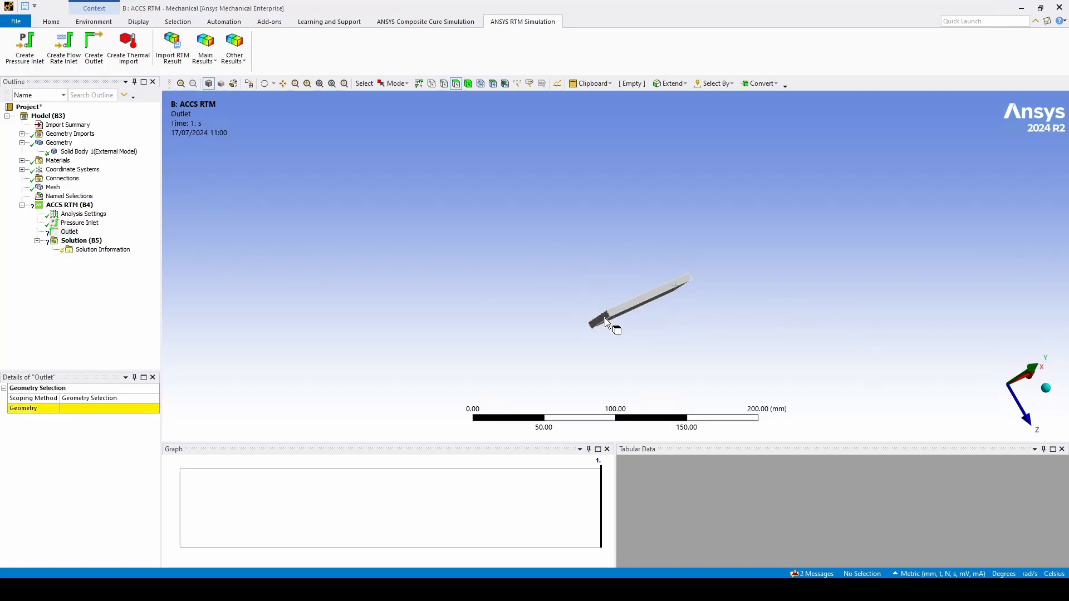
- Assign the outlet to the end face opposite the 1000 MPa pressure inlet
click(599, 318)
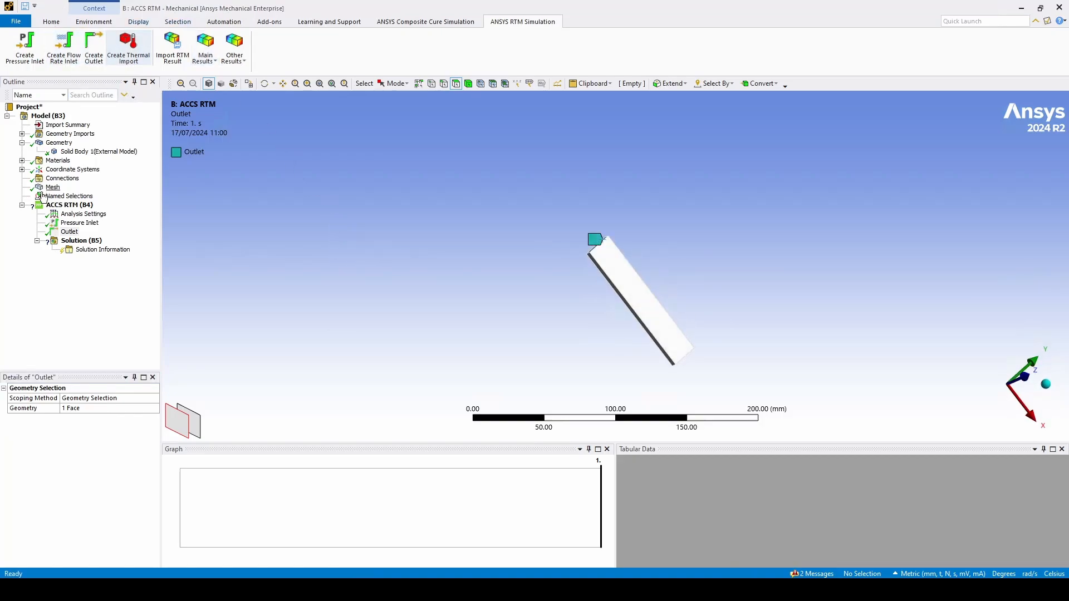
right_click(68, 205)
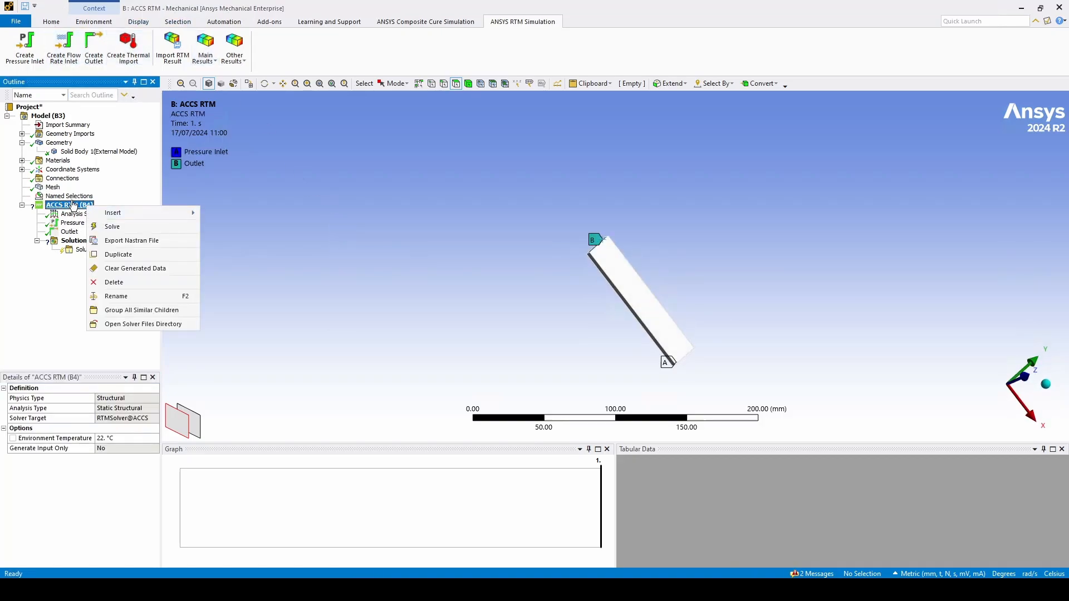
mouse_move(112, 226)
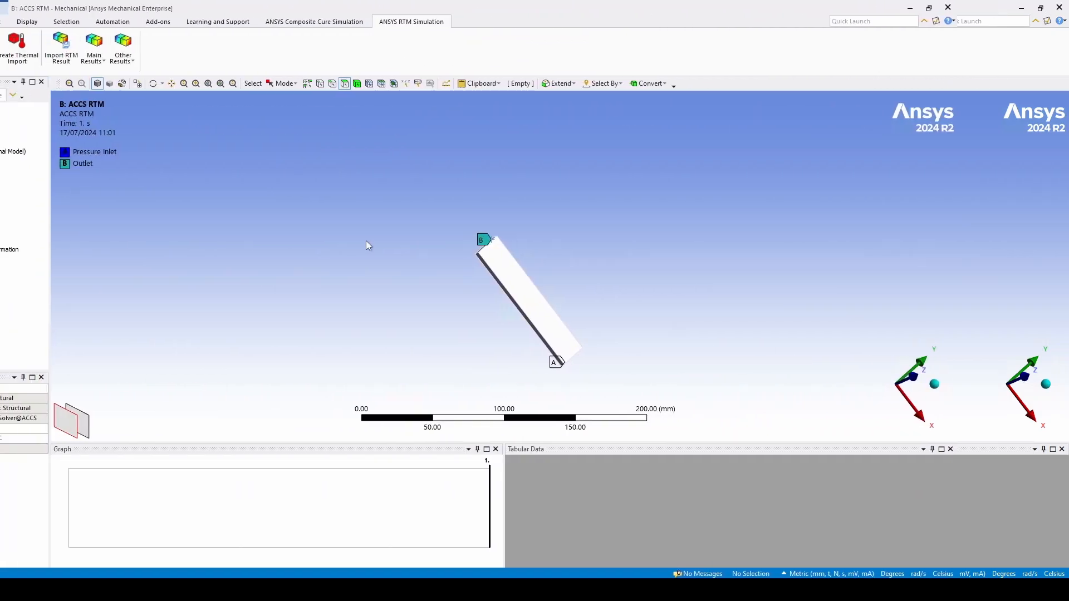
- Add Fill and Infusion Time results, then check the solution status and solver output
click(205, 48)
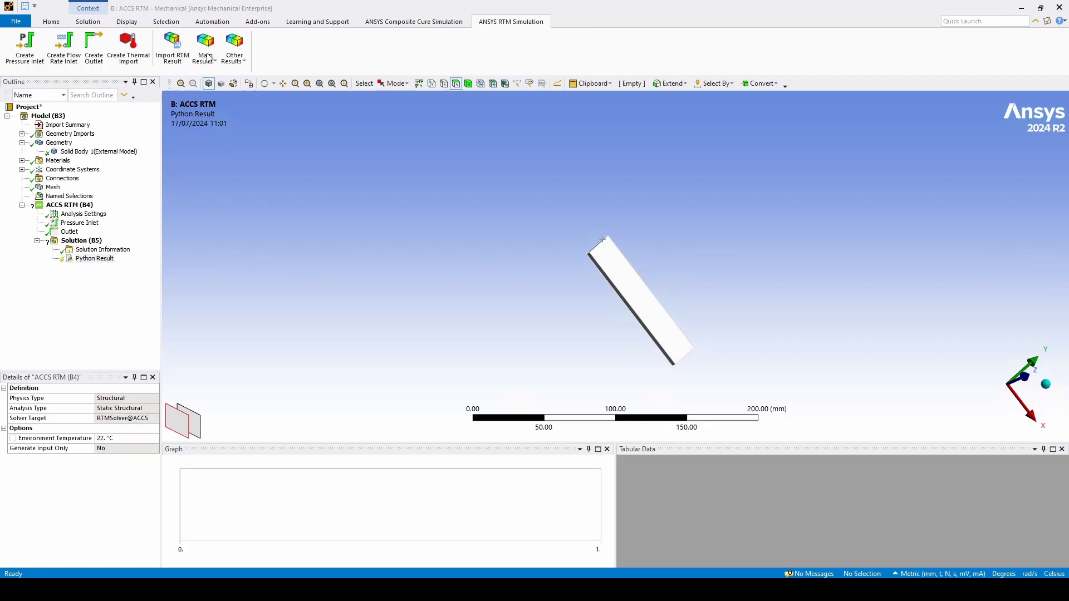
click(205, 48)
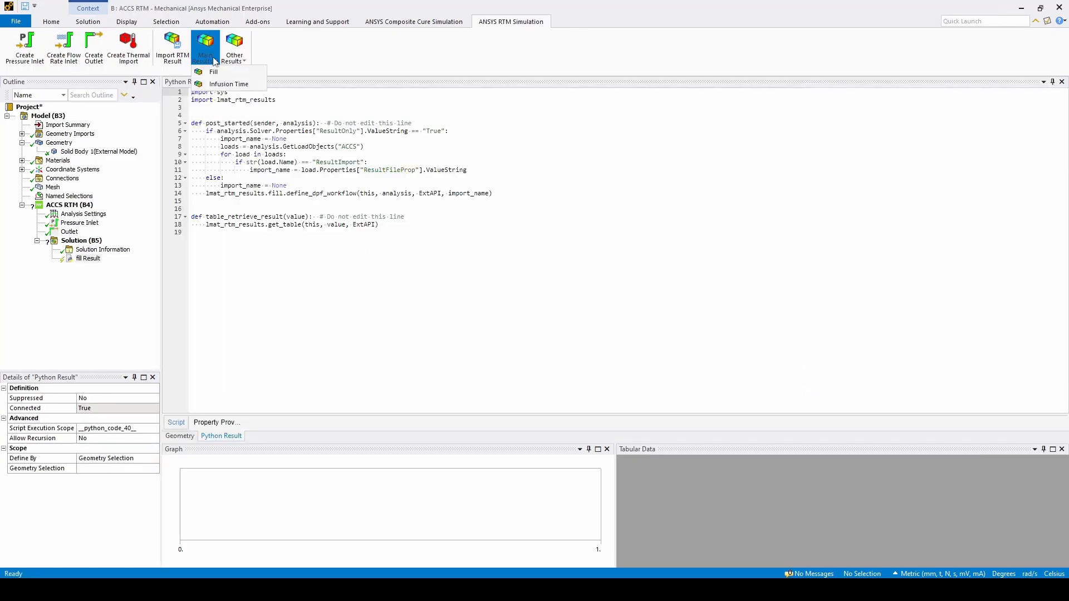
click(230, 84)
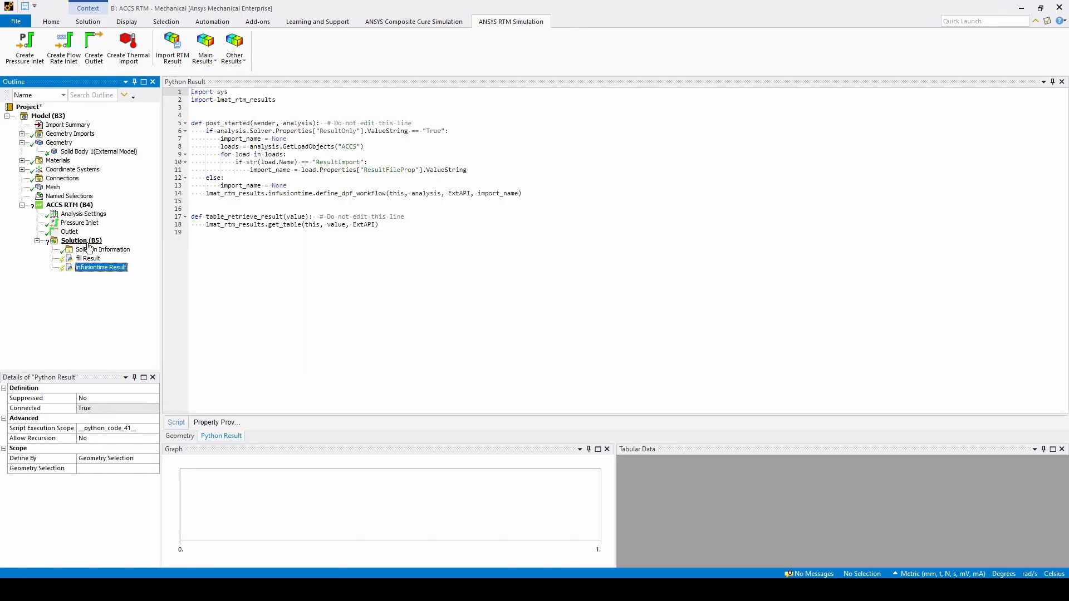
click(80, 240)
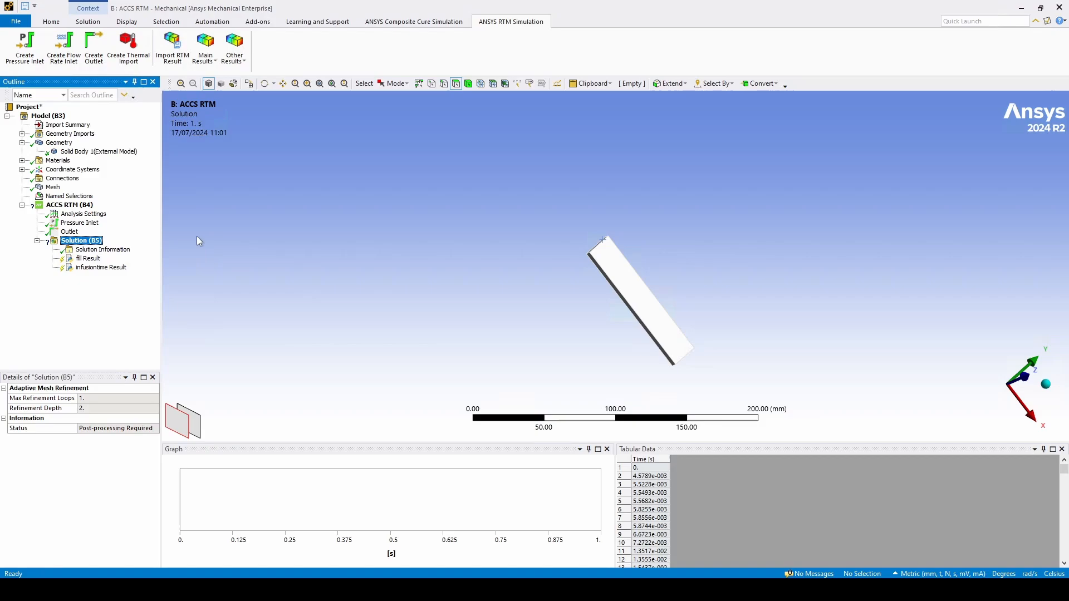
click(103, 249)
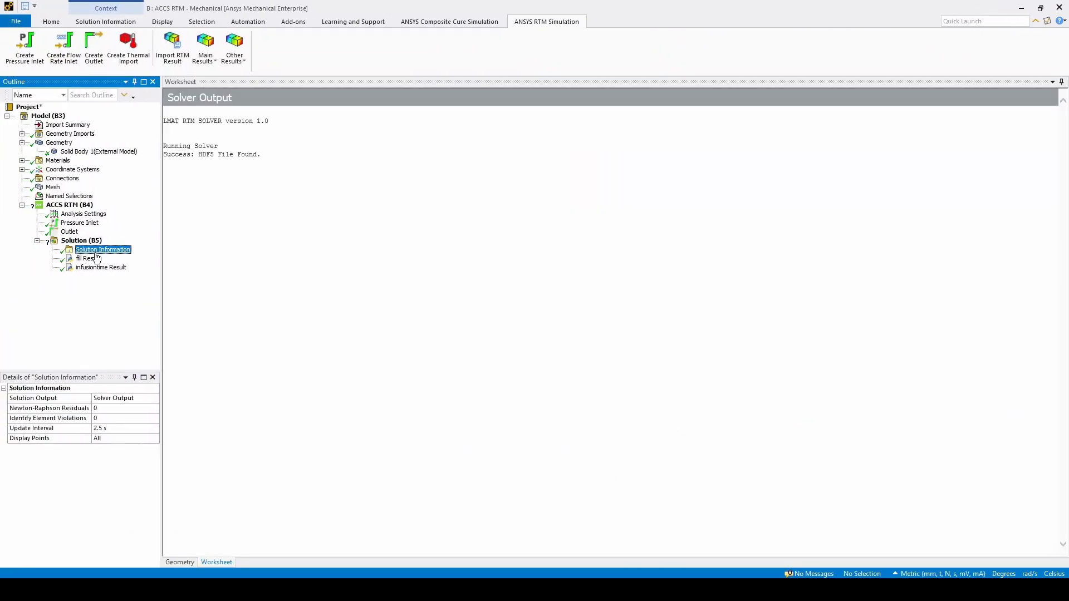
- Display the Fill result, then the Infusion Time contour (0 to 4.6126 s), then Fill again
click(87, 257)
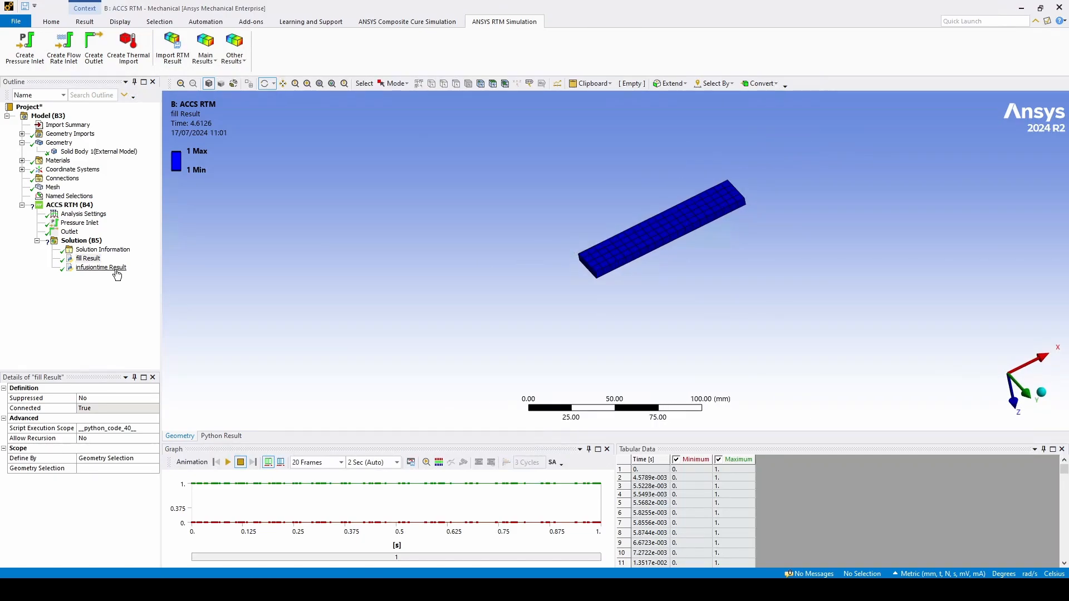
click(100, 266)
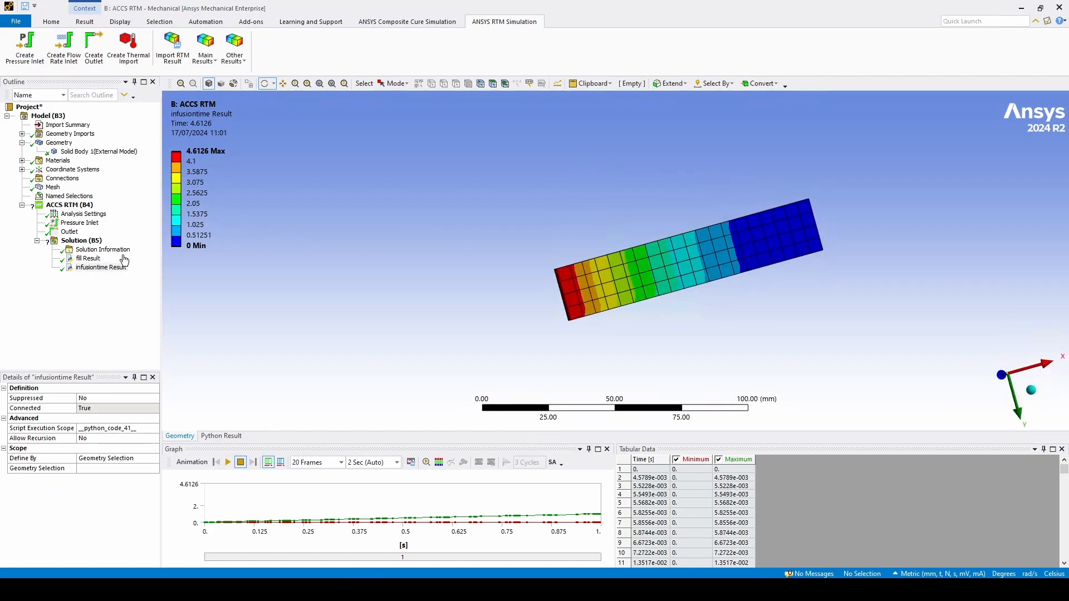
click(87, 257)
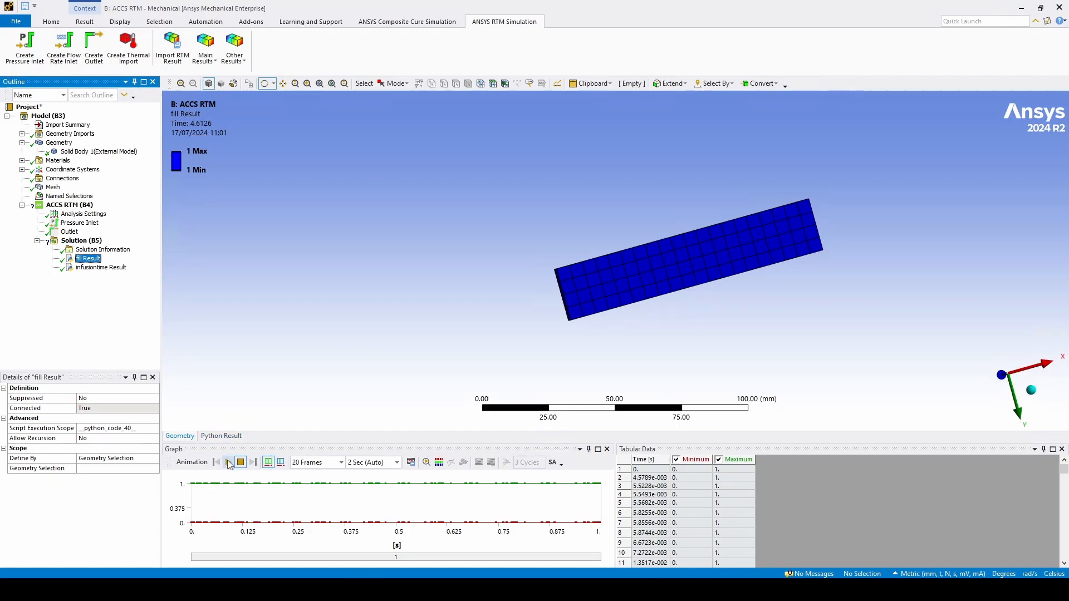
- Play the Fill result animation of resin filling the part over 4.6126 s, then stop it
click(227, 462)
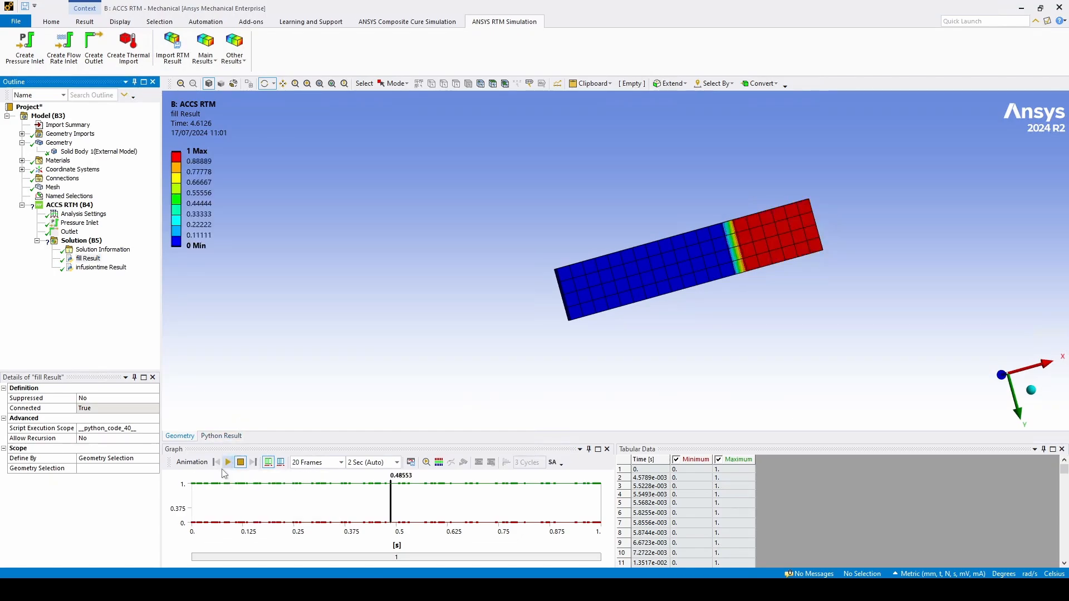
click(227, 462)
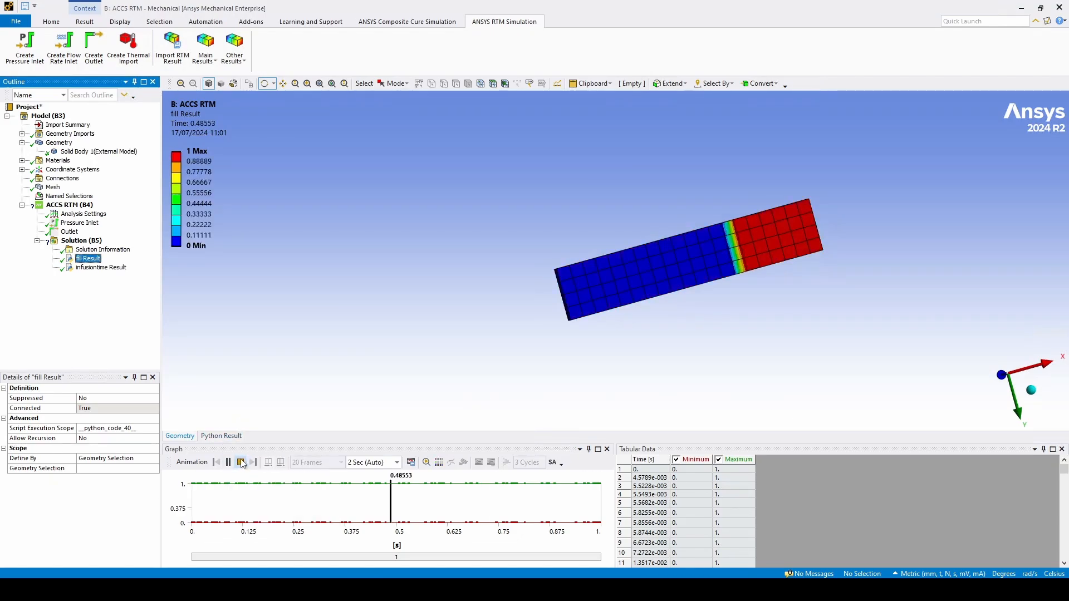
click(241, 462)
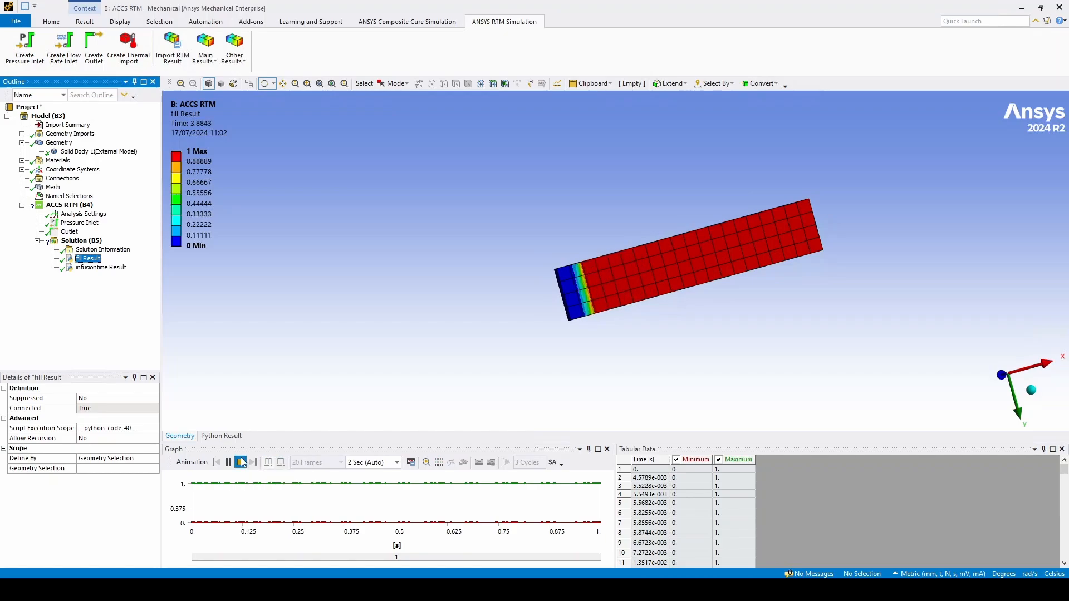
click(227, 462)
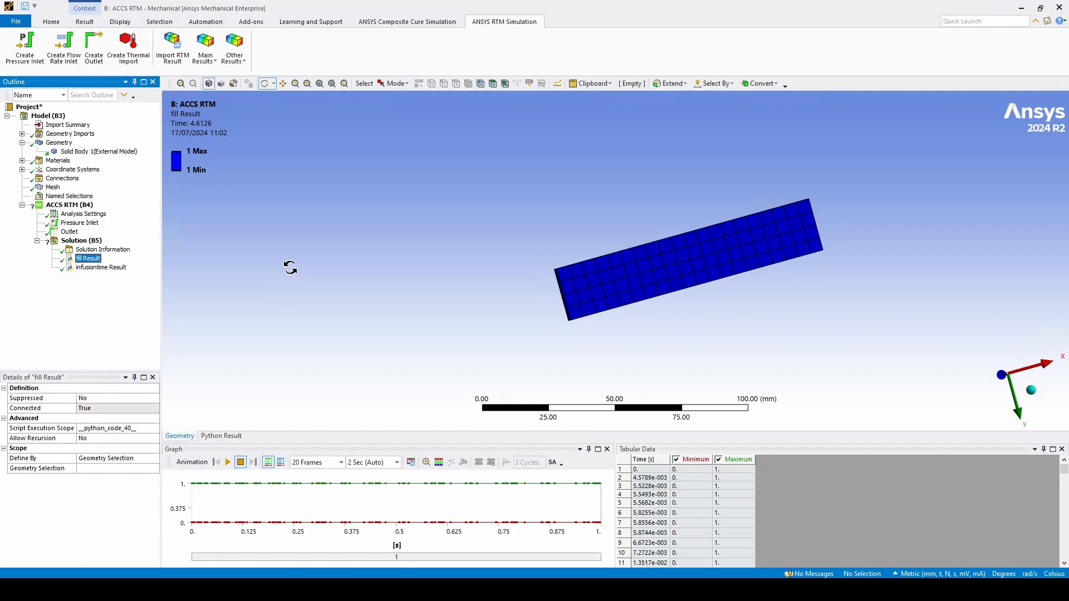
mouse_move(301, 251)
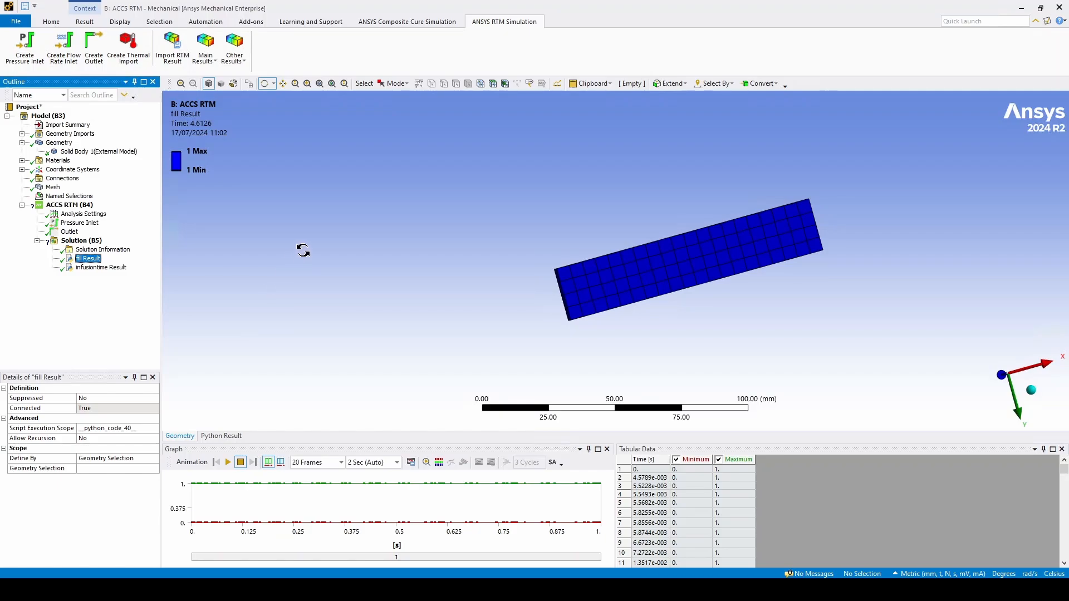